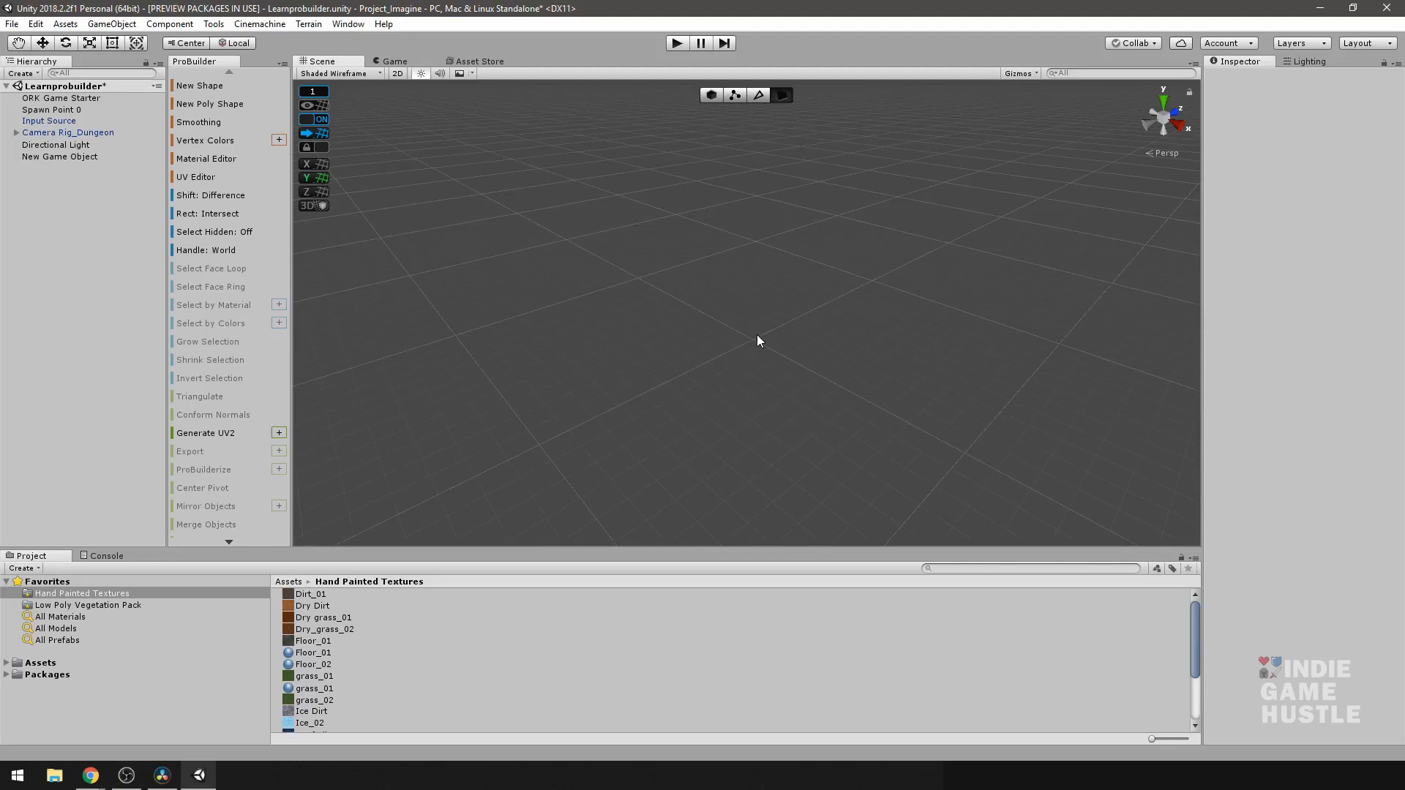
pyautogui.moveTo(754, 338)
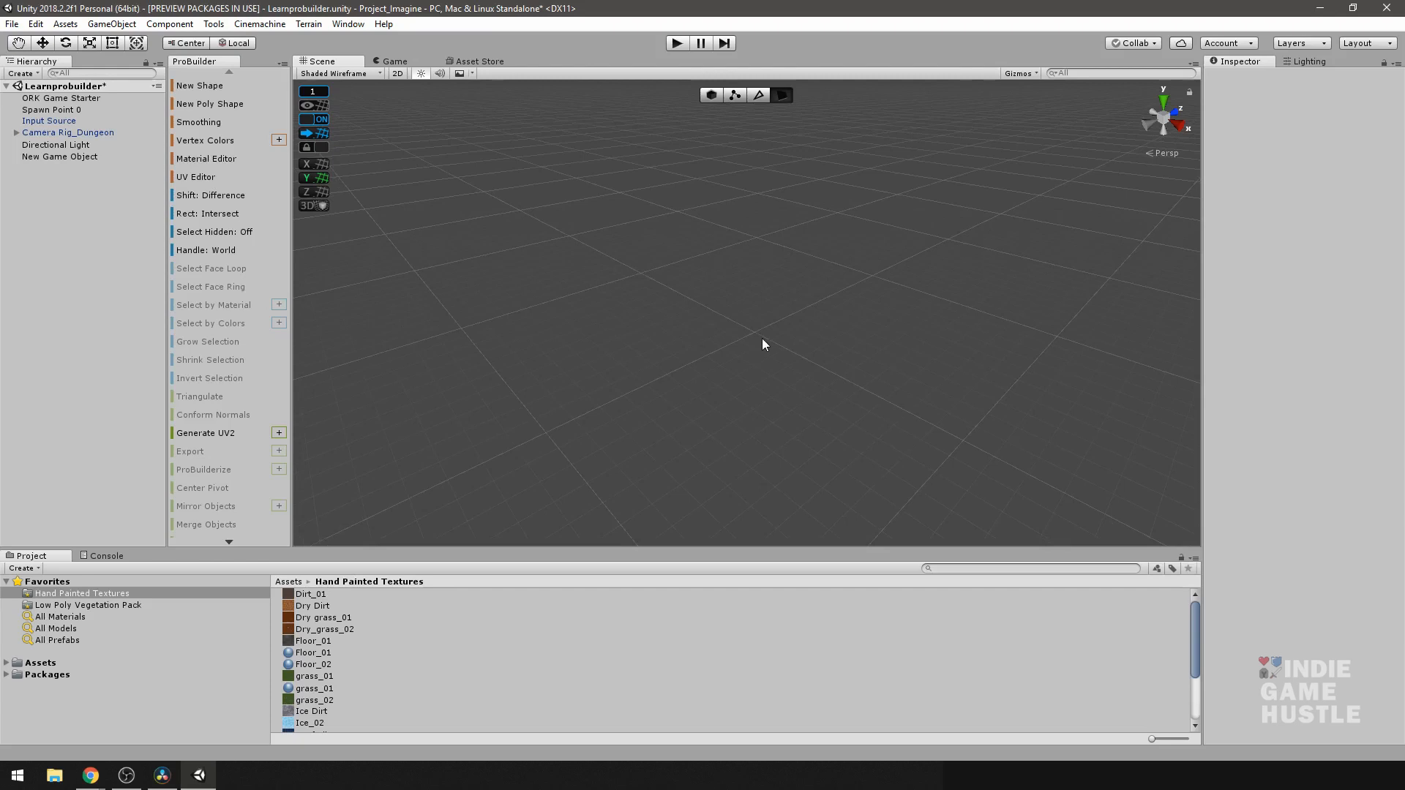
# Create a ProBuilder cube, dismiss the Shape Tool options, and select the cube at the origin
pyautogui.click(199, 85)
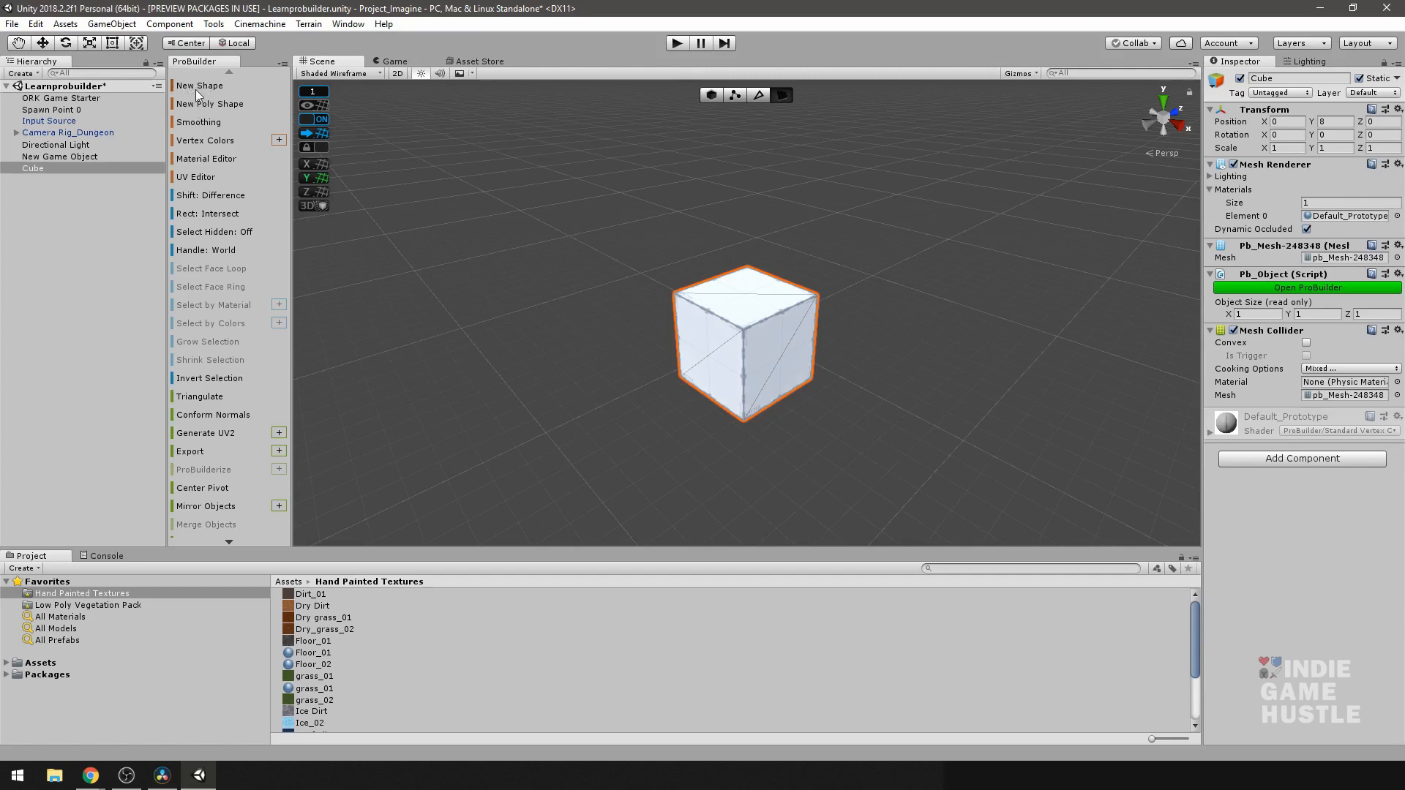
pyautogui.click(199, 85)
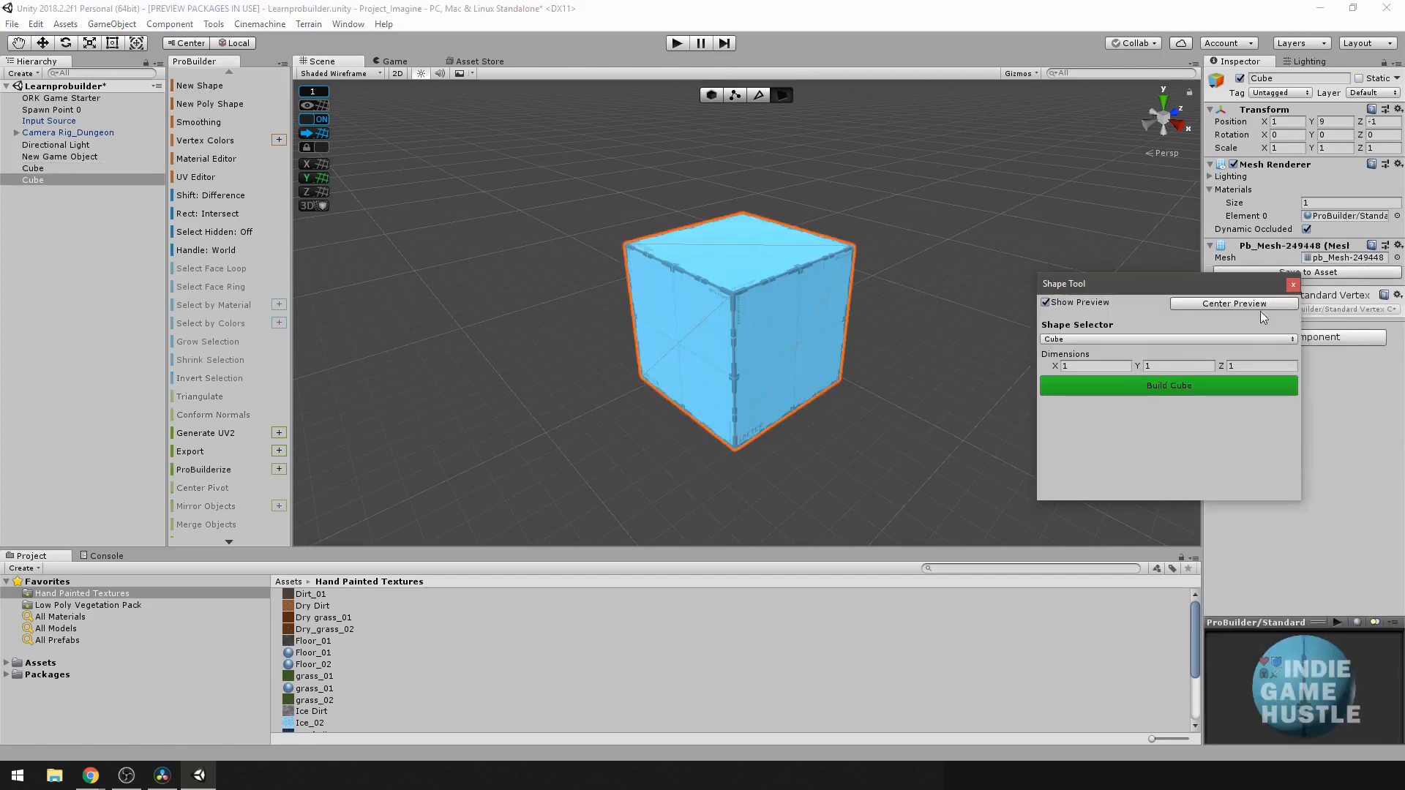
pyautogui.click(1293, 285)
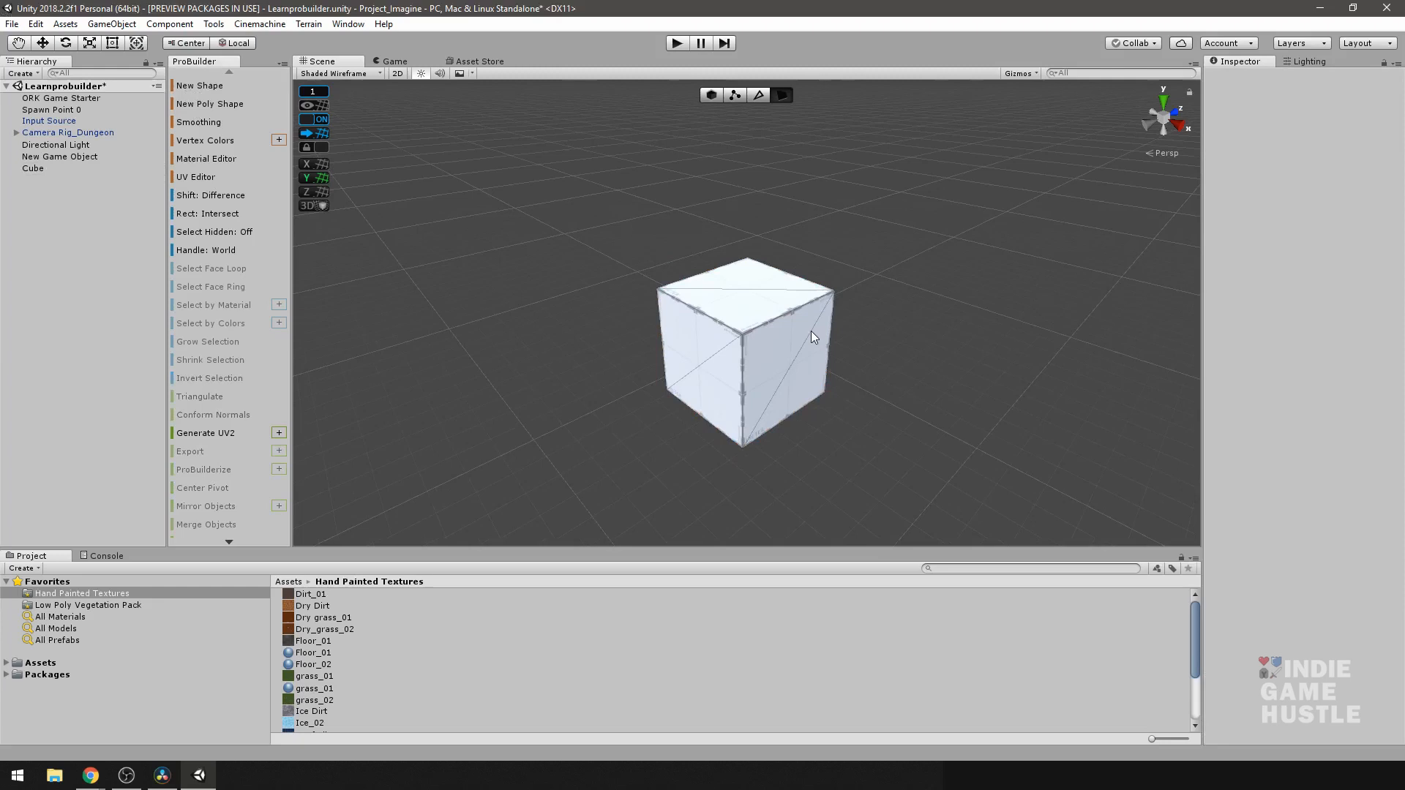
pyautogui.click(743, 350)
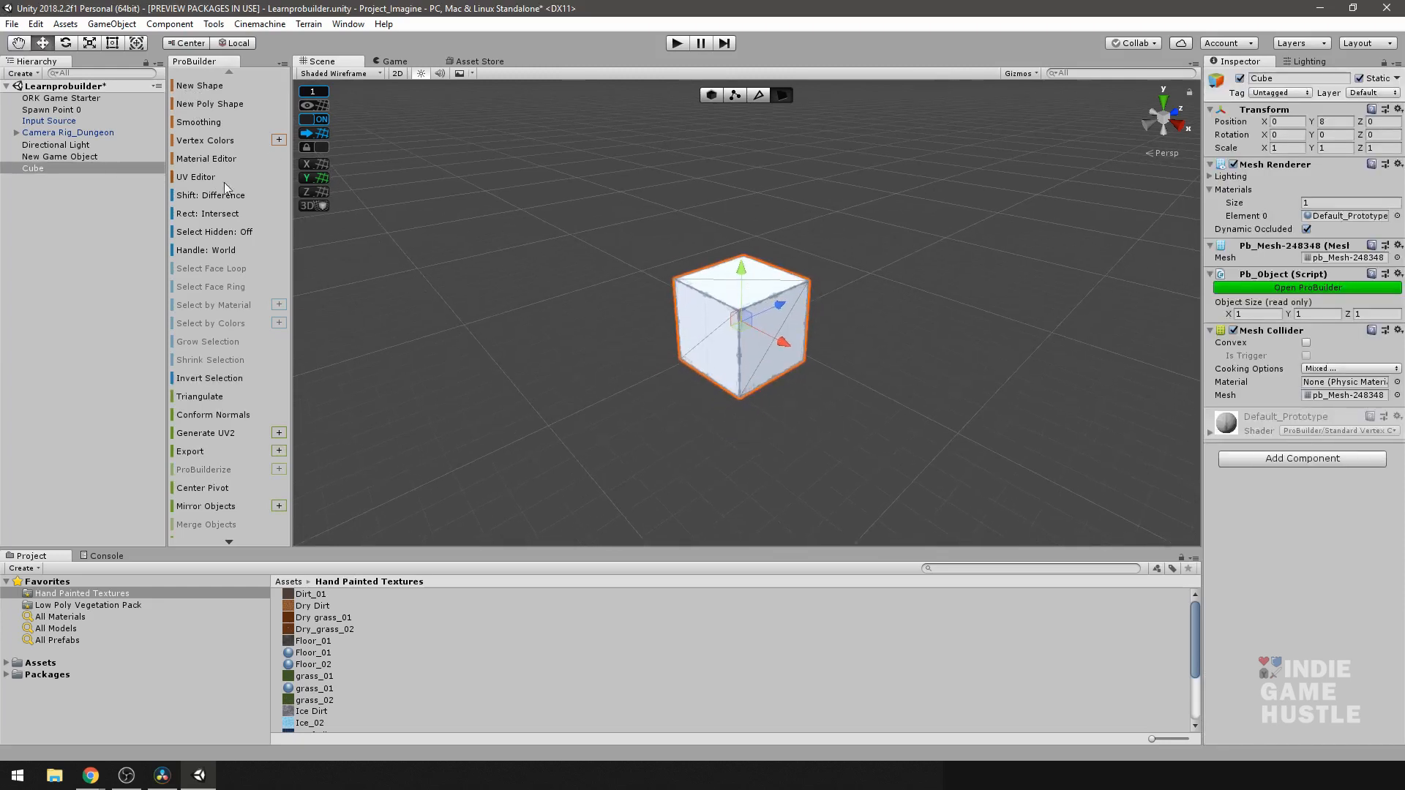
# Open the ProBuilder Material Editor for the selected cube
pyautogui.click(206, 159)
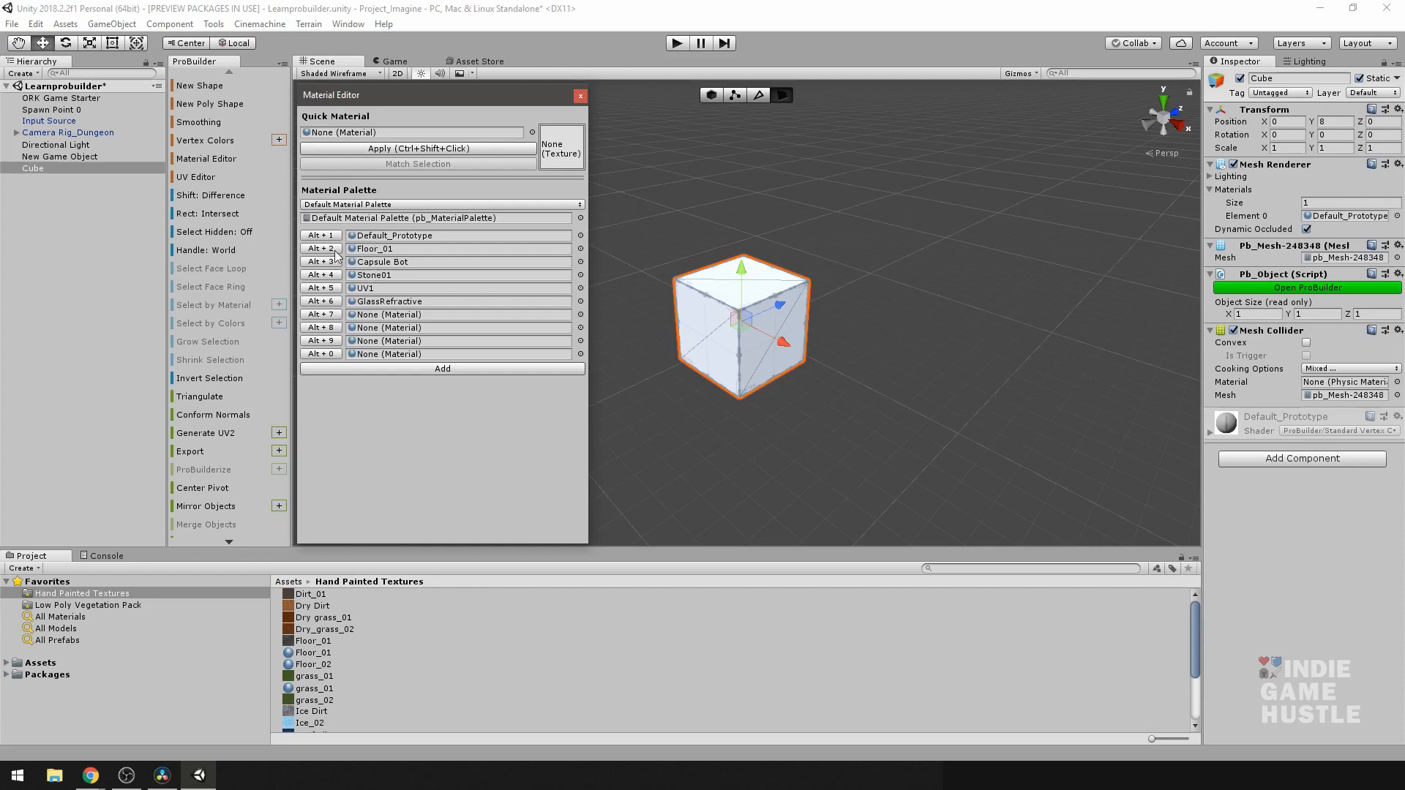
pyautogui.moveTo(372, 256)
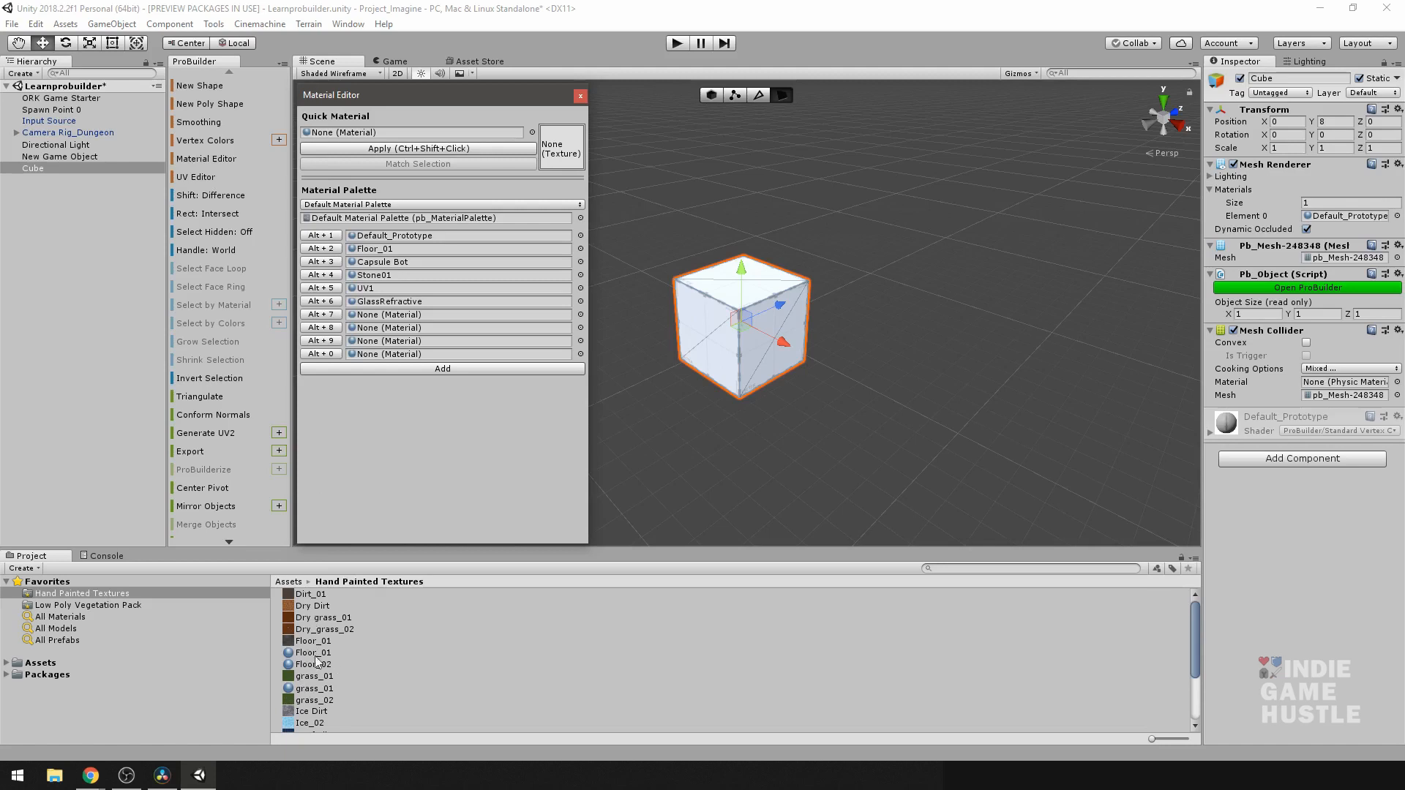
pyautogui.moveTo(320, 671)
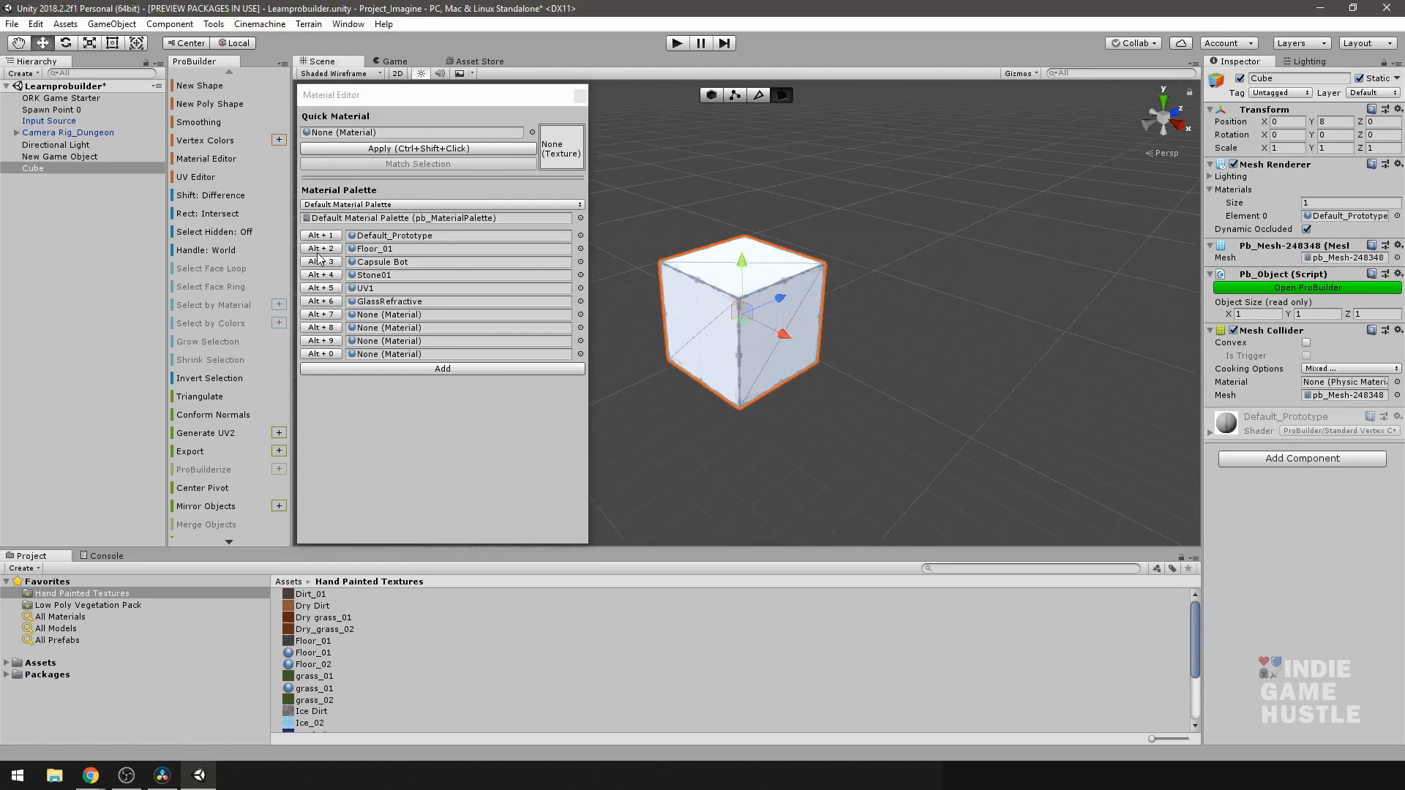
pyautogui.moveTo(472, 243)
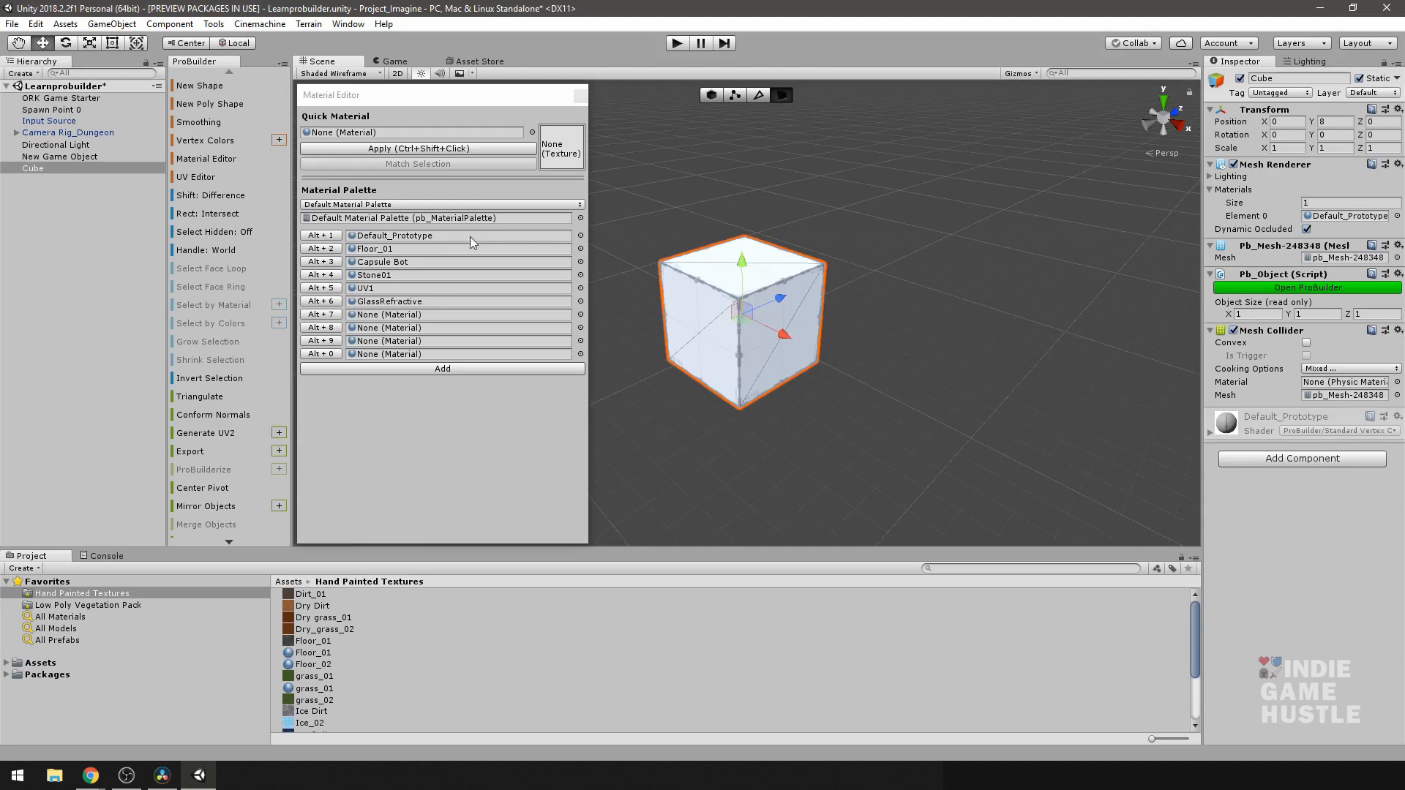
pyautogui.moveTo(581, 252)
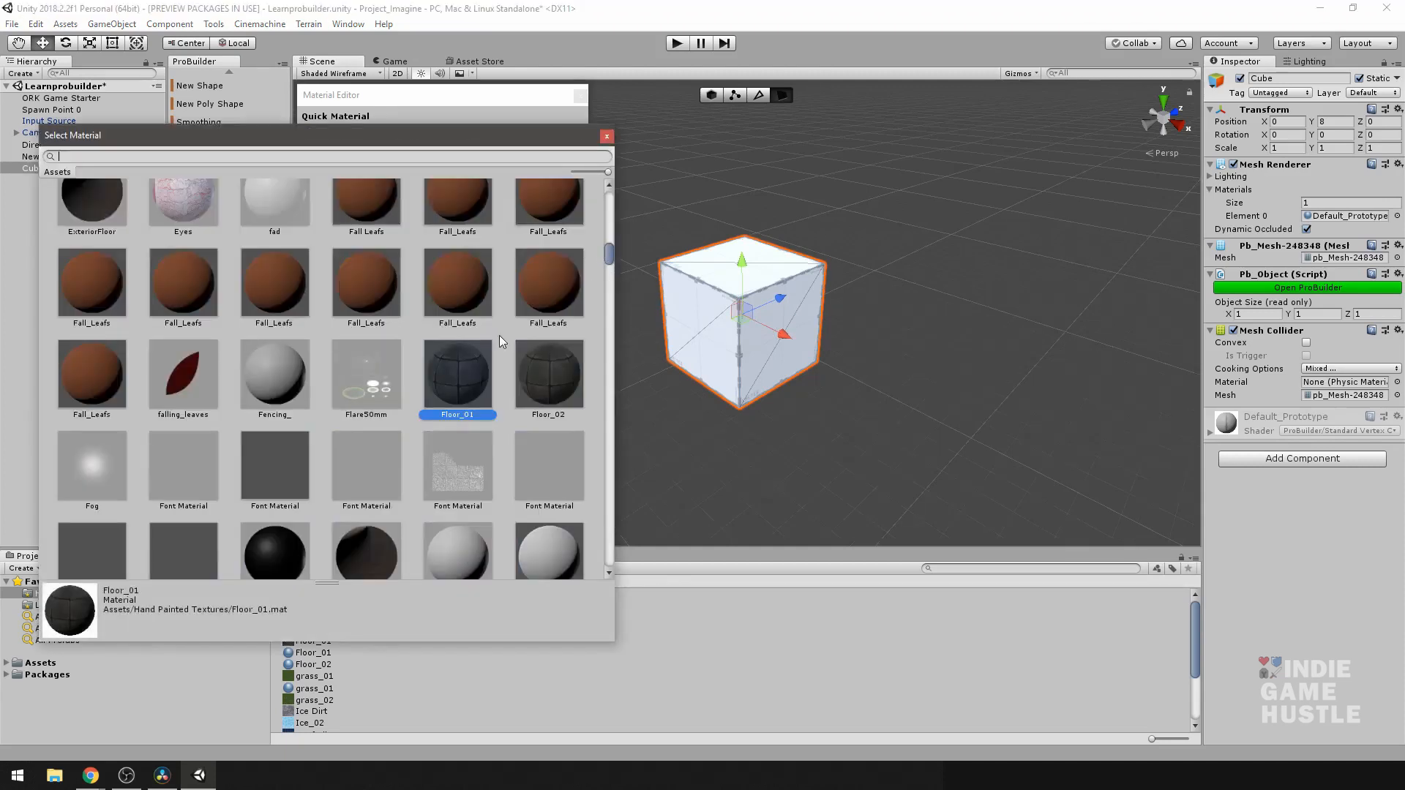
# Pick the Floor_01 stone tile material from the material list for the cube
pyautogui.scroll(3)
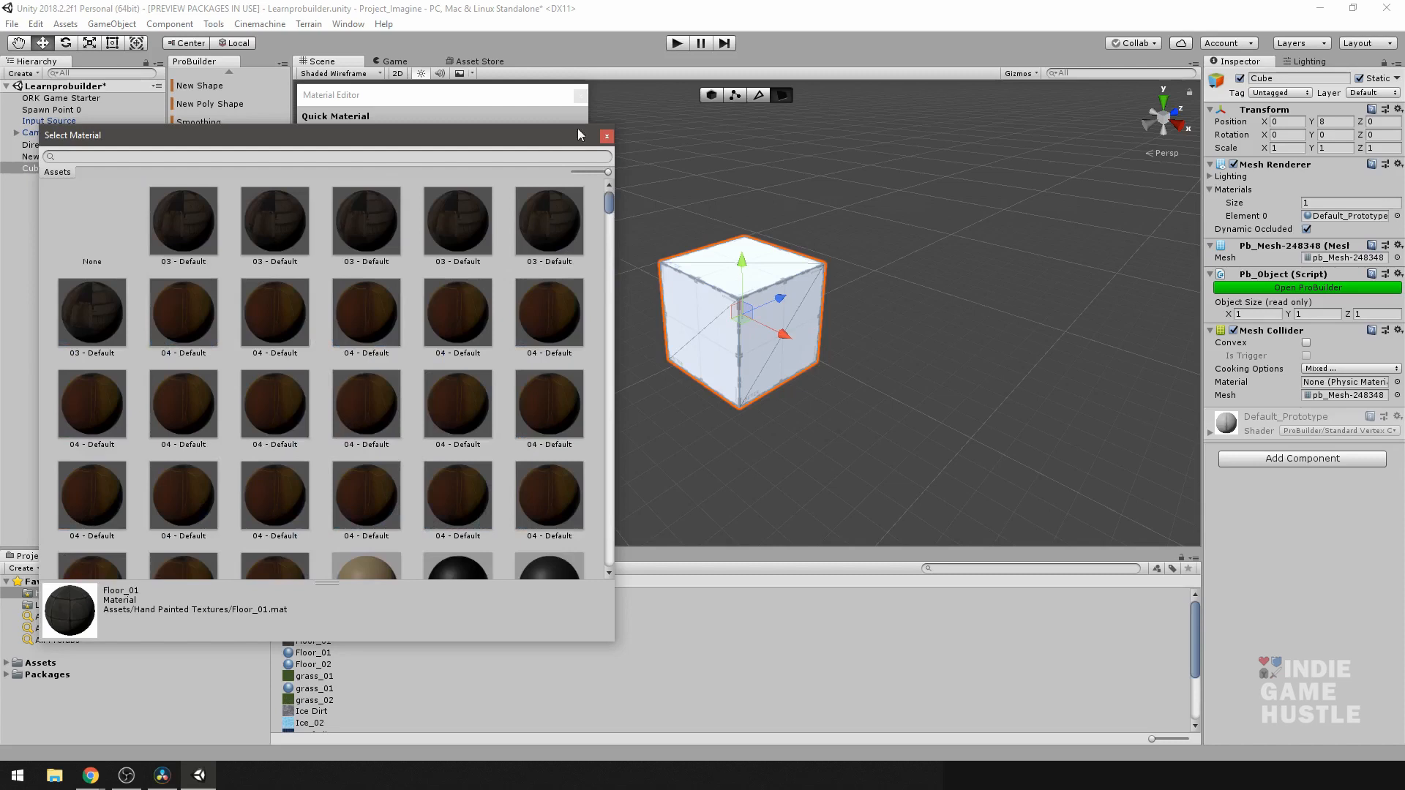
pyautogui.click(606, 135)
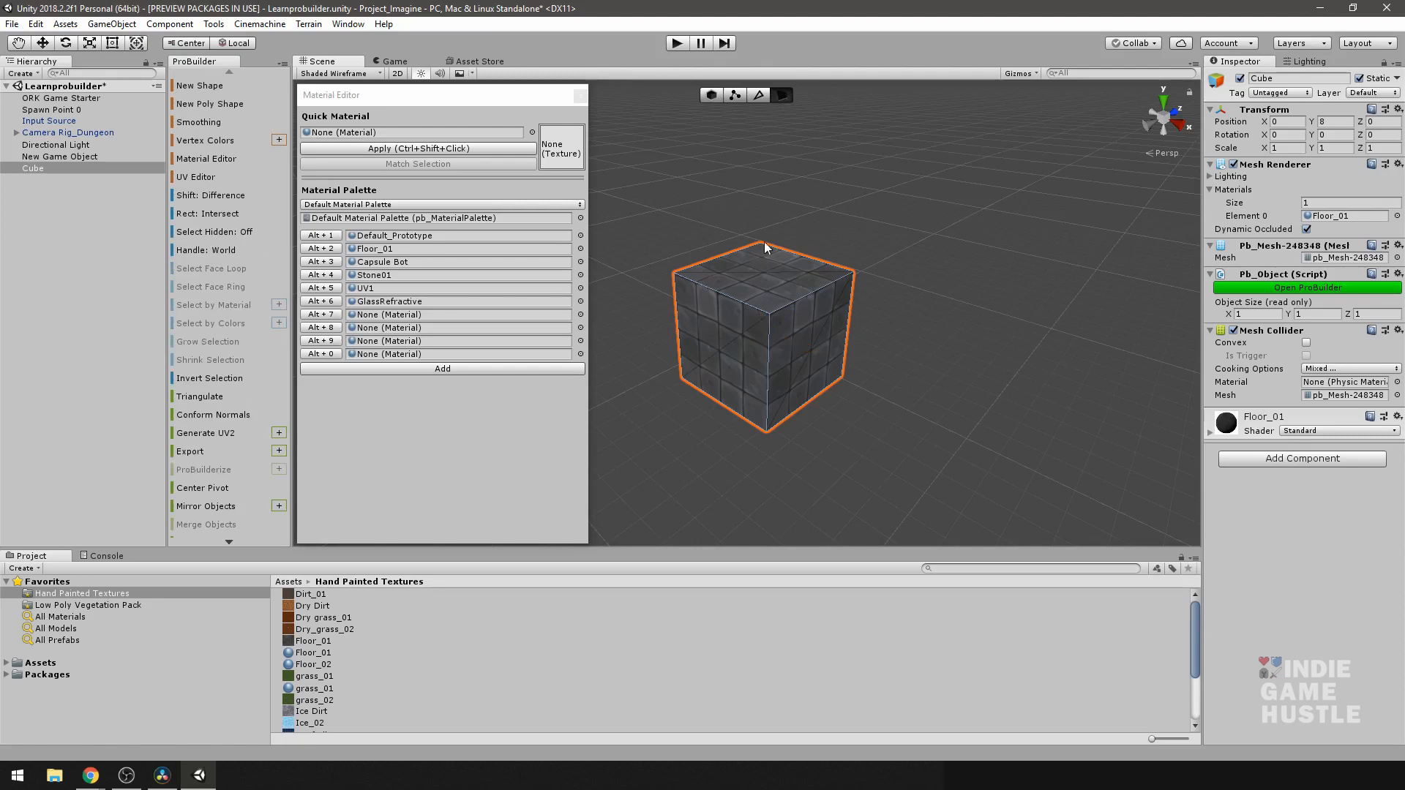
# Select the cube's top face and add an empty slot to the Material Palette
pyautogui.click(766, 264)
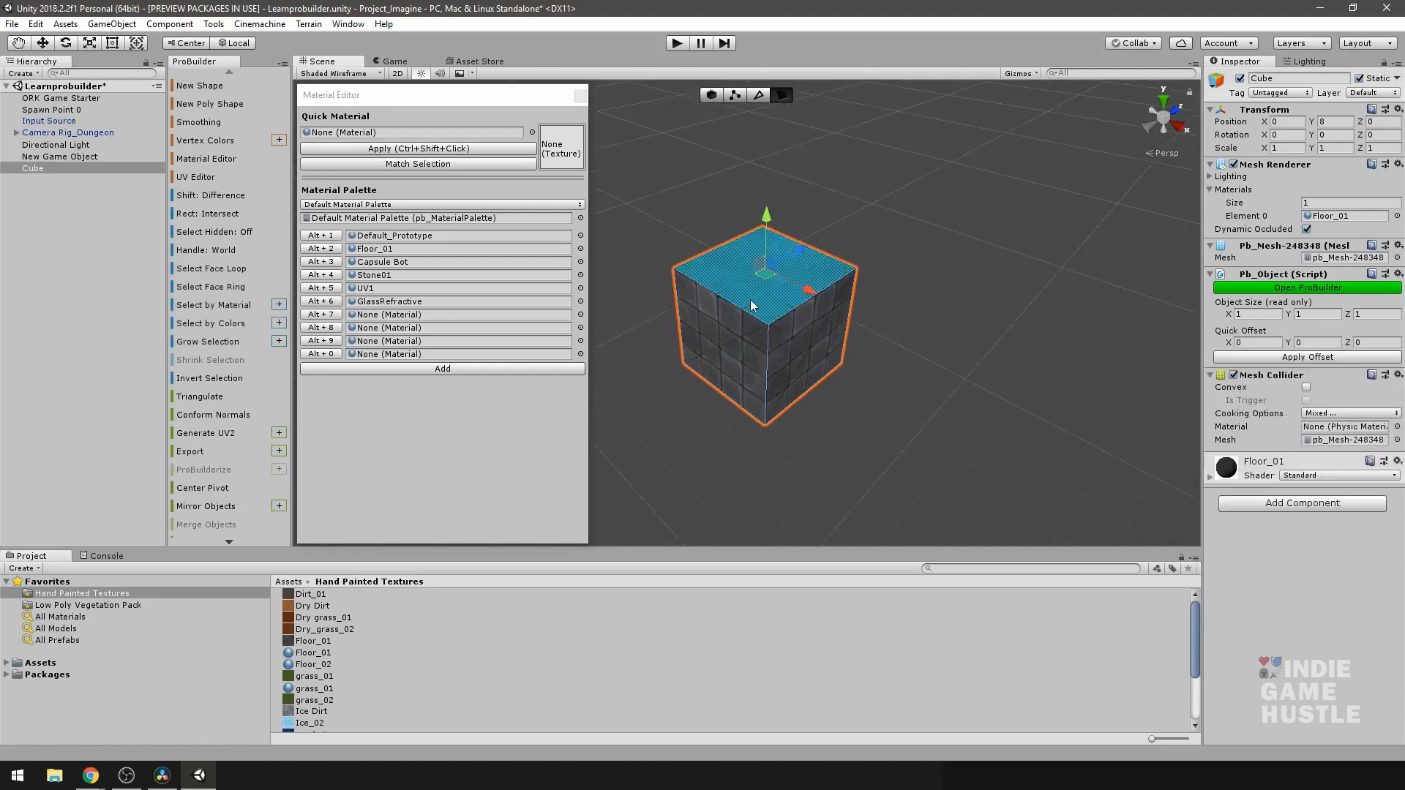
pyautogui.moveTo(318, 279)
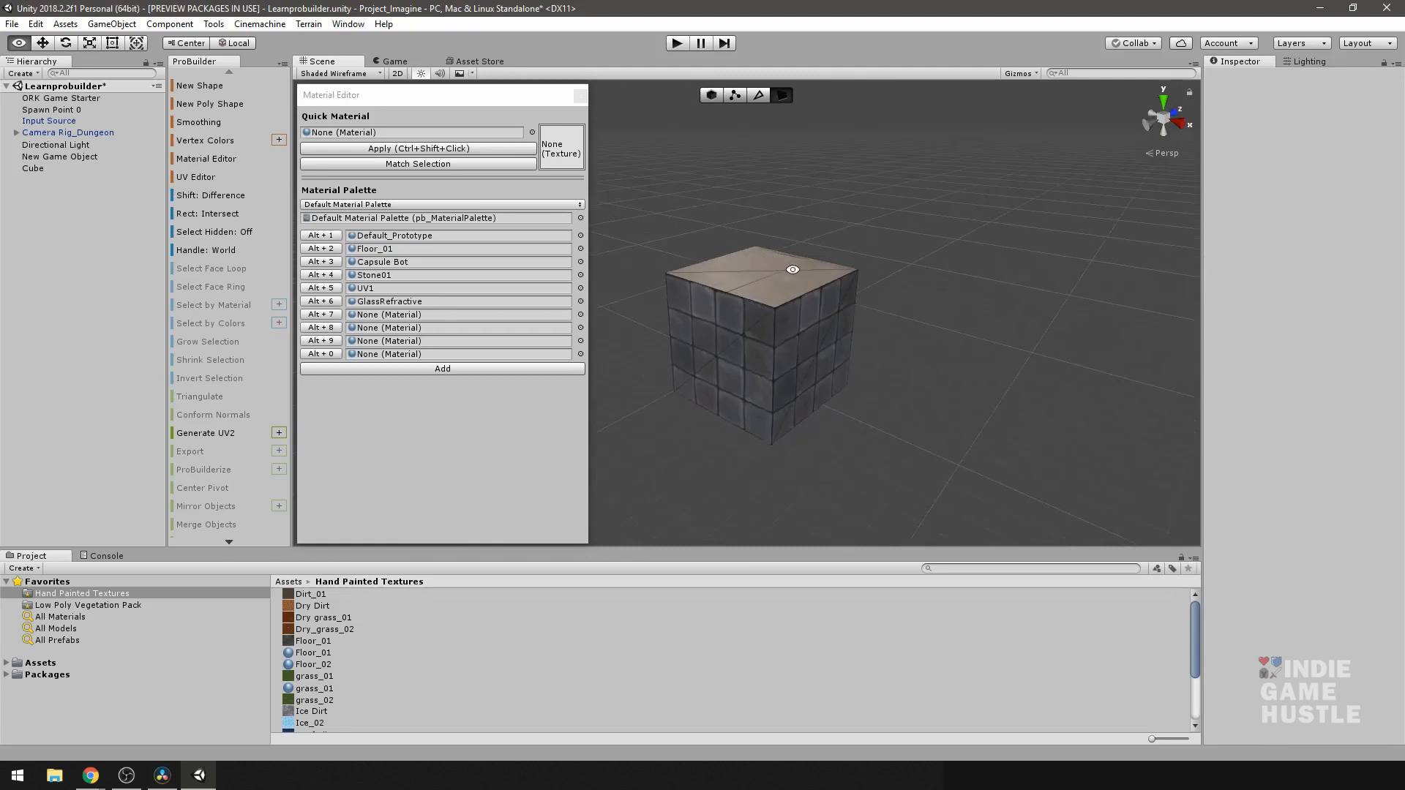
pyautogui.moveTo(379, 363)
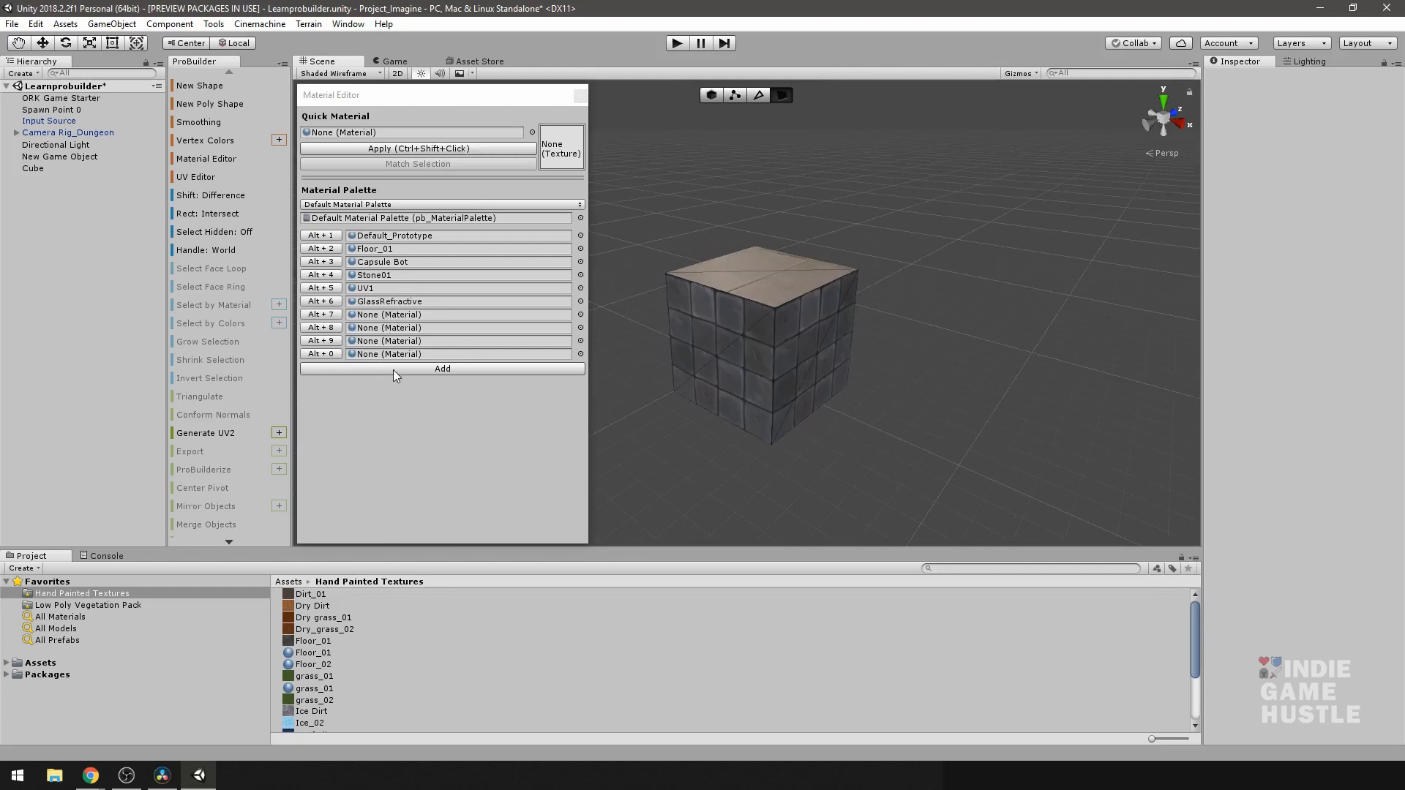
pyautogui.click(440, 368)
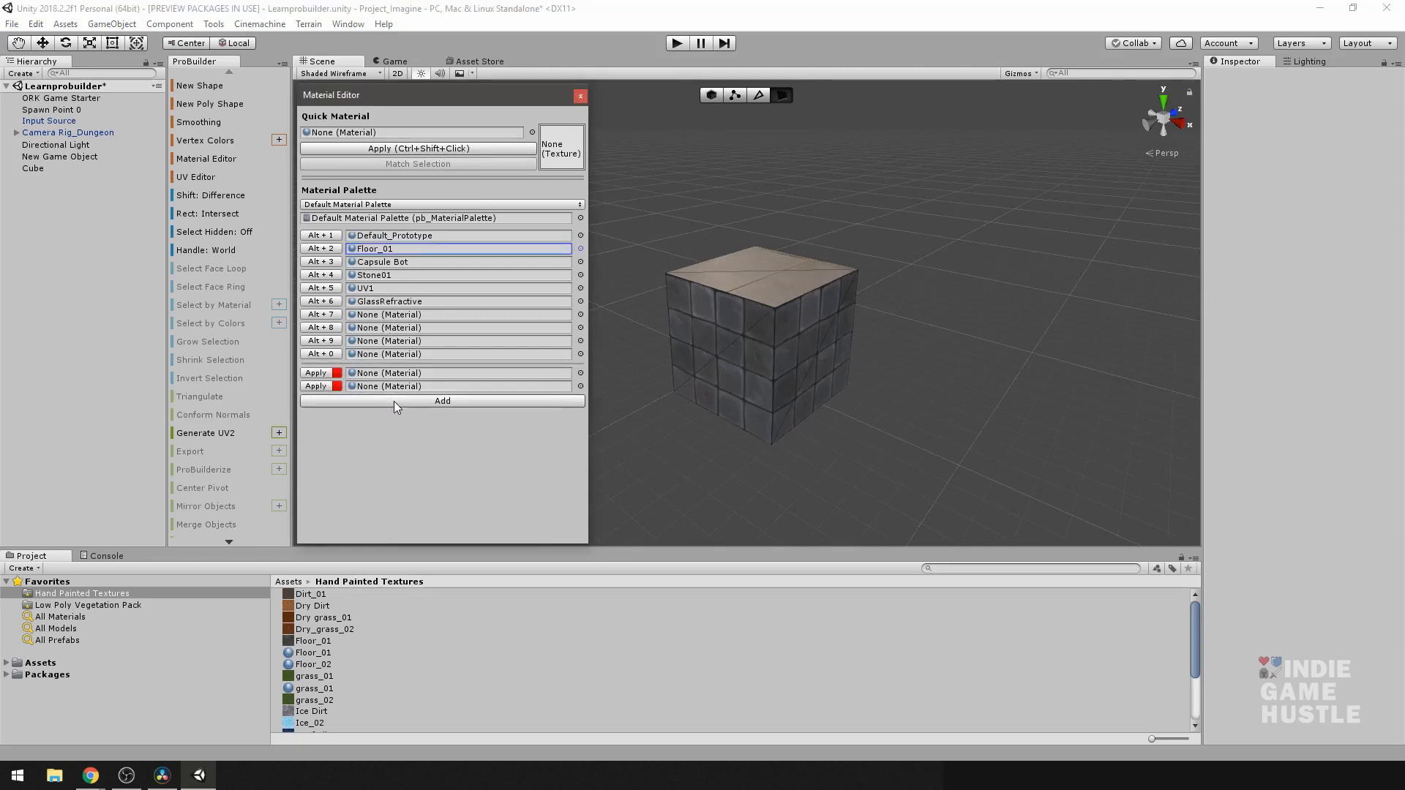
# Add another palette slot and assign grass_01 to the first new slot
pyautogui.click(442, 401)
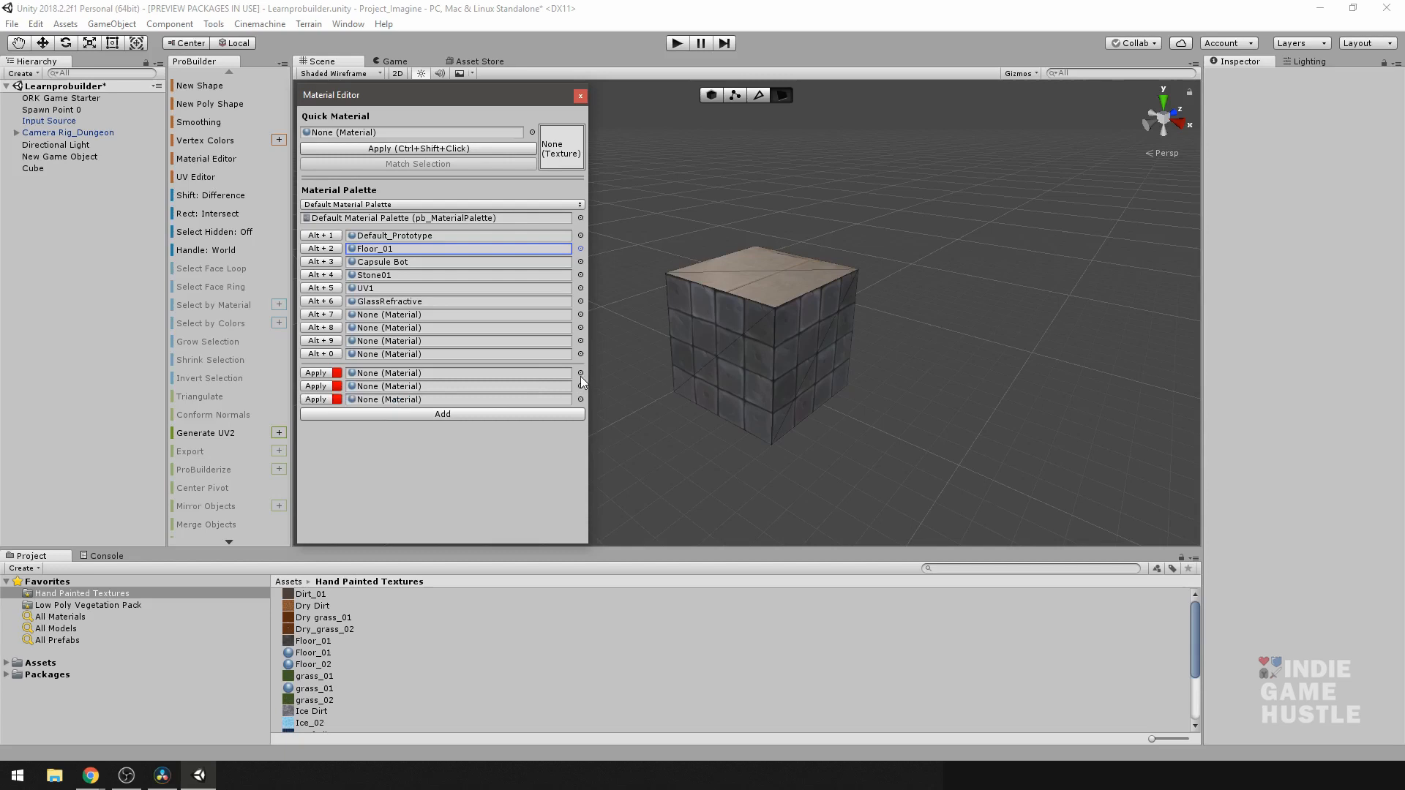
pyautogui.click(532, 131)
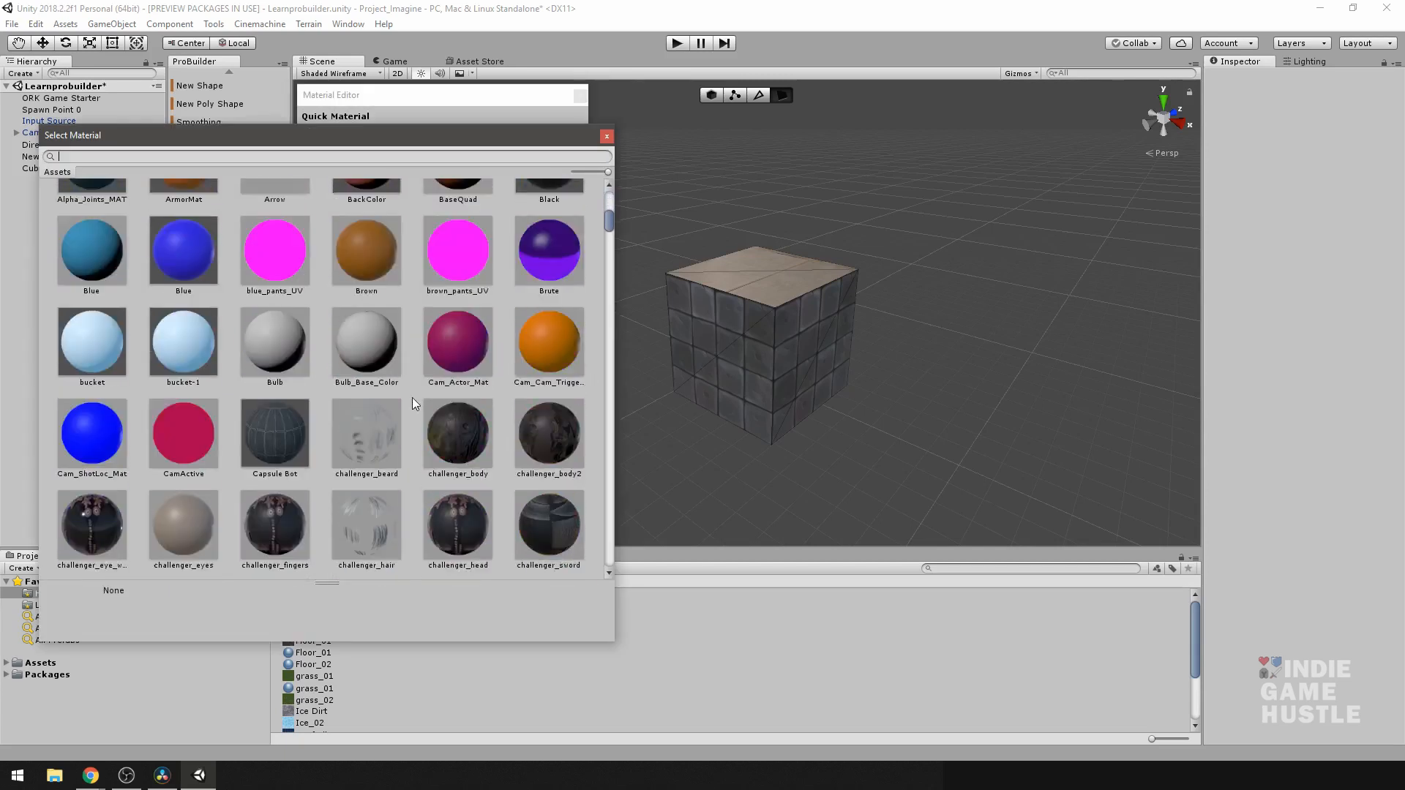
pyautogui.scroll(-3)
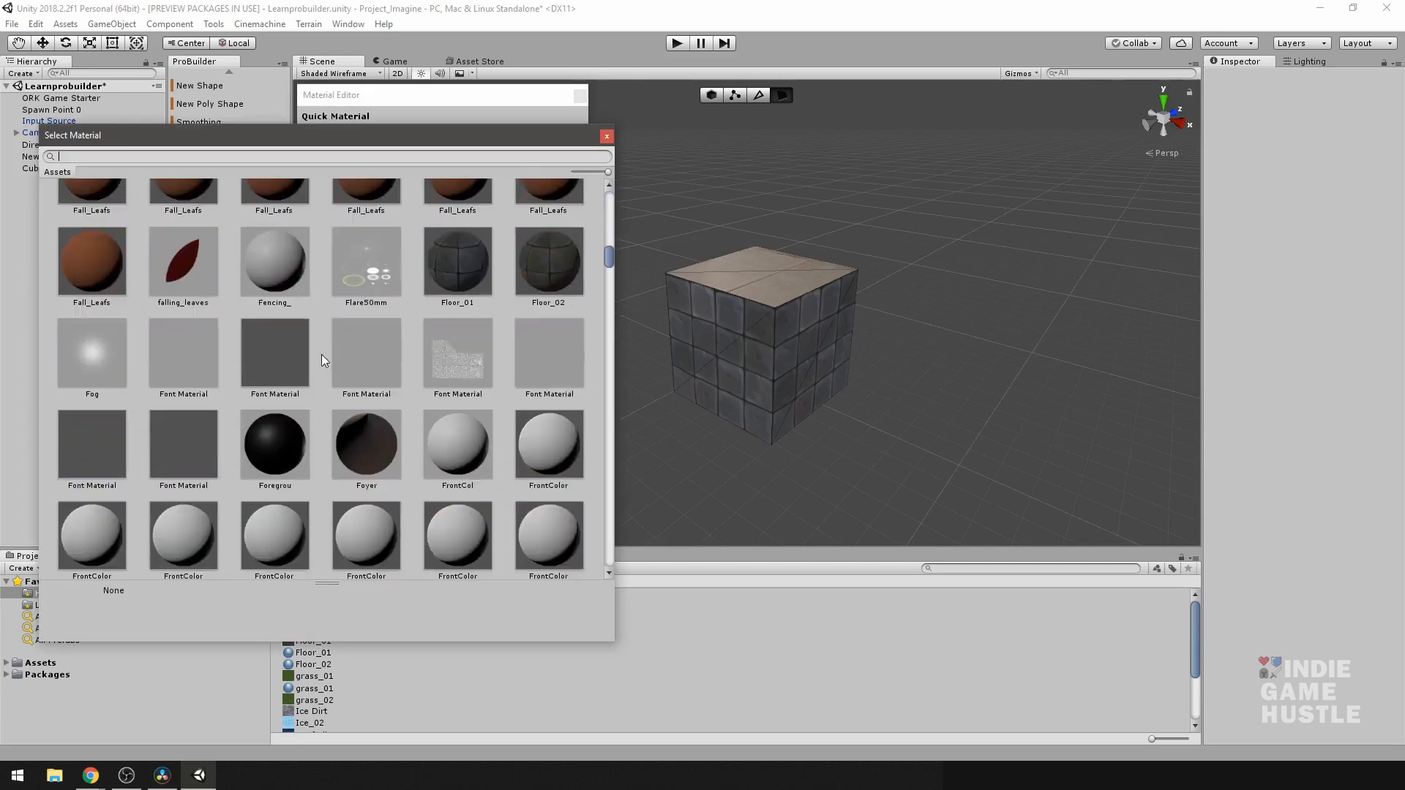
pyautogui.scroll(-3)
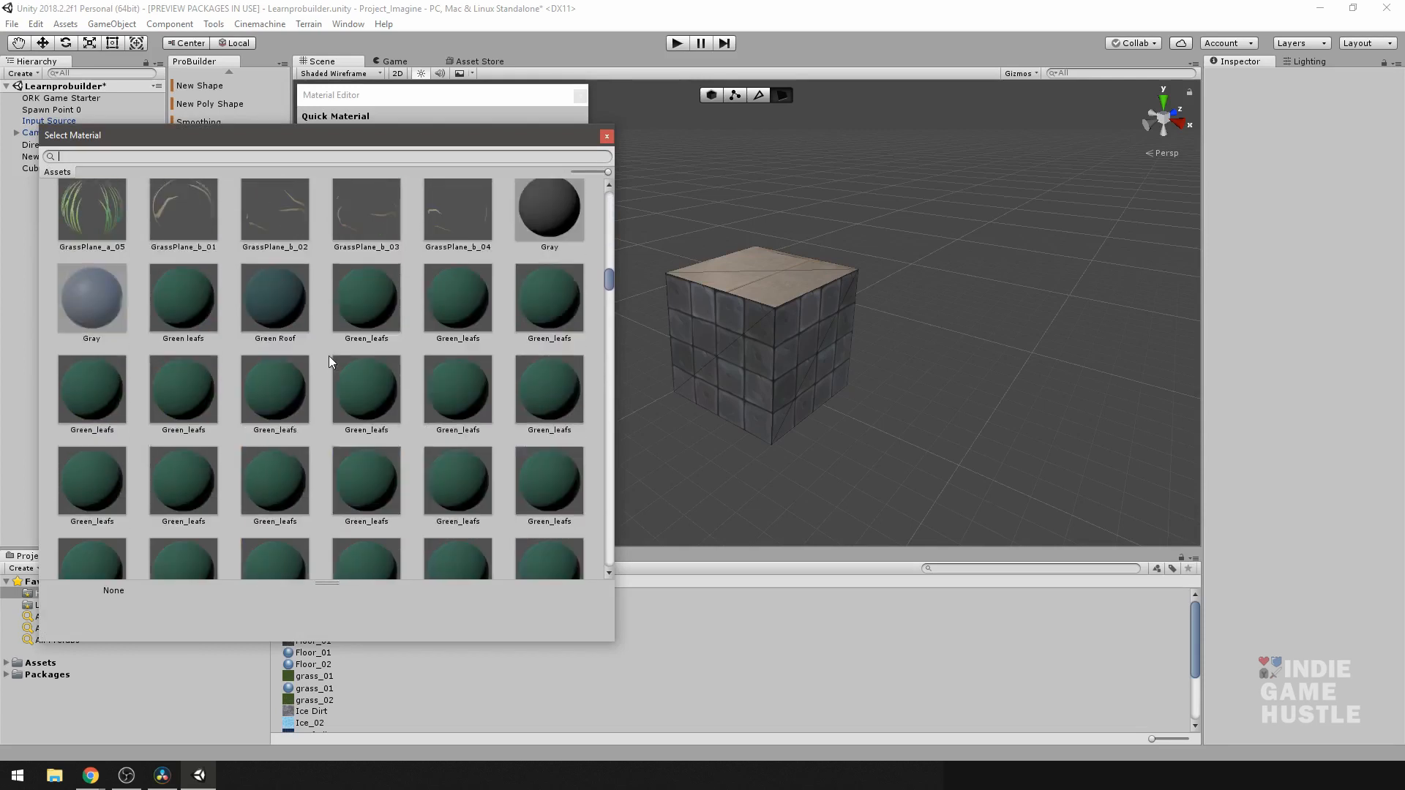
pyautogui.click(183, 336)
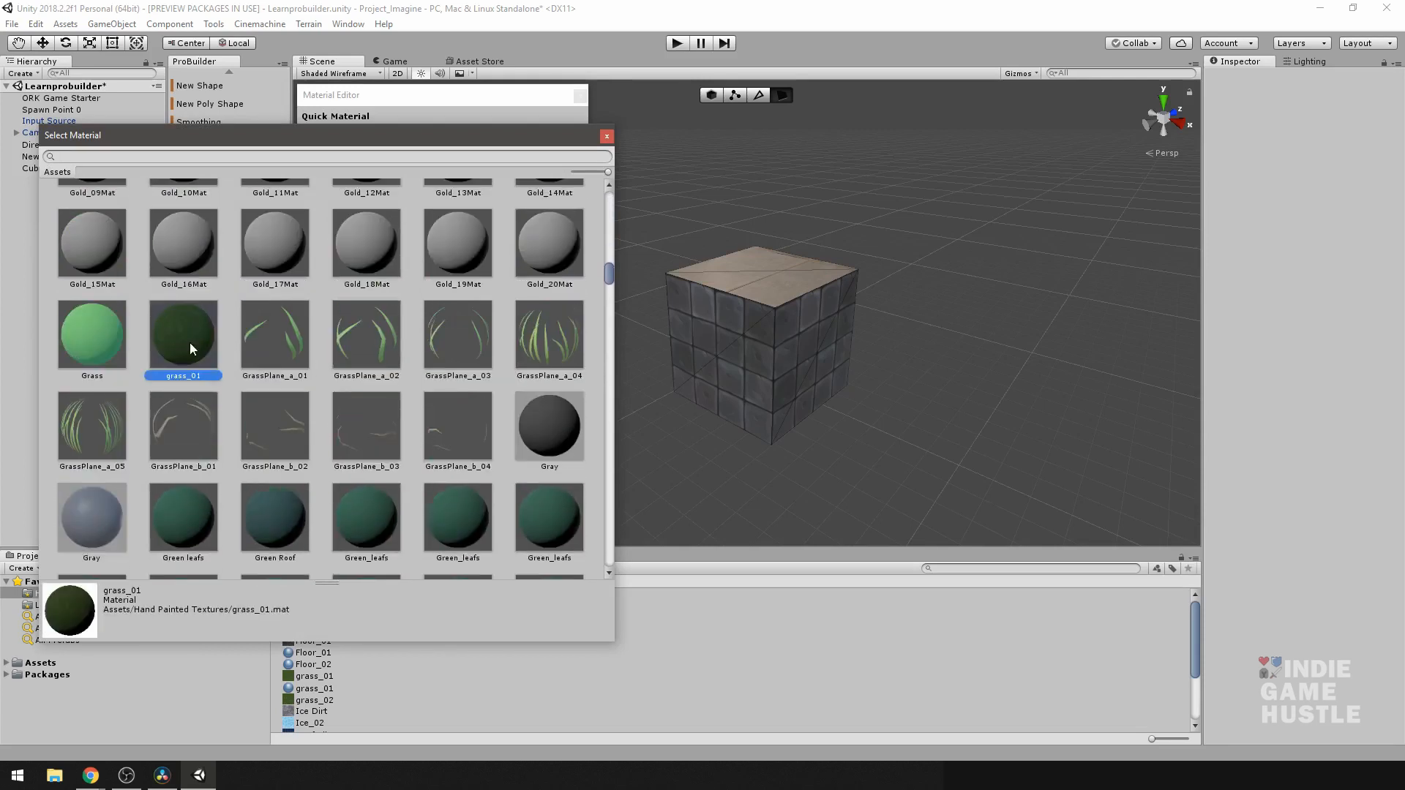
pyautogui.click(606, 135)
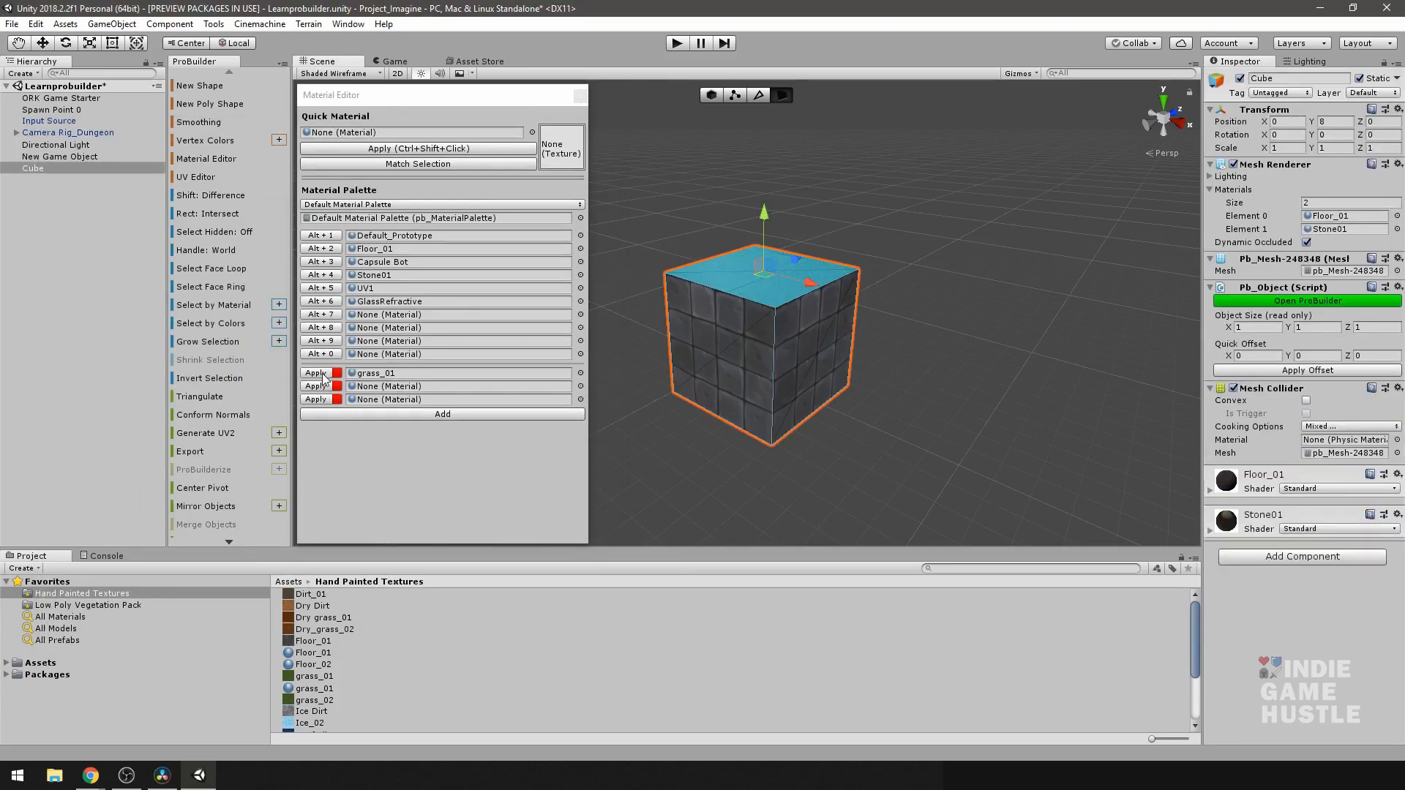
# Apply grass_01 to the top face, then select that face for extruding the platform
pyautogui.click(316, 373)
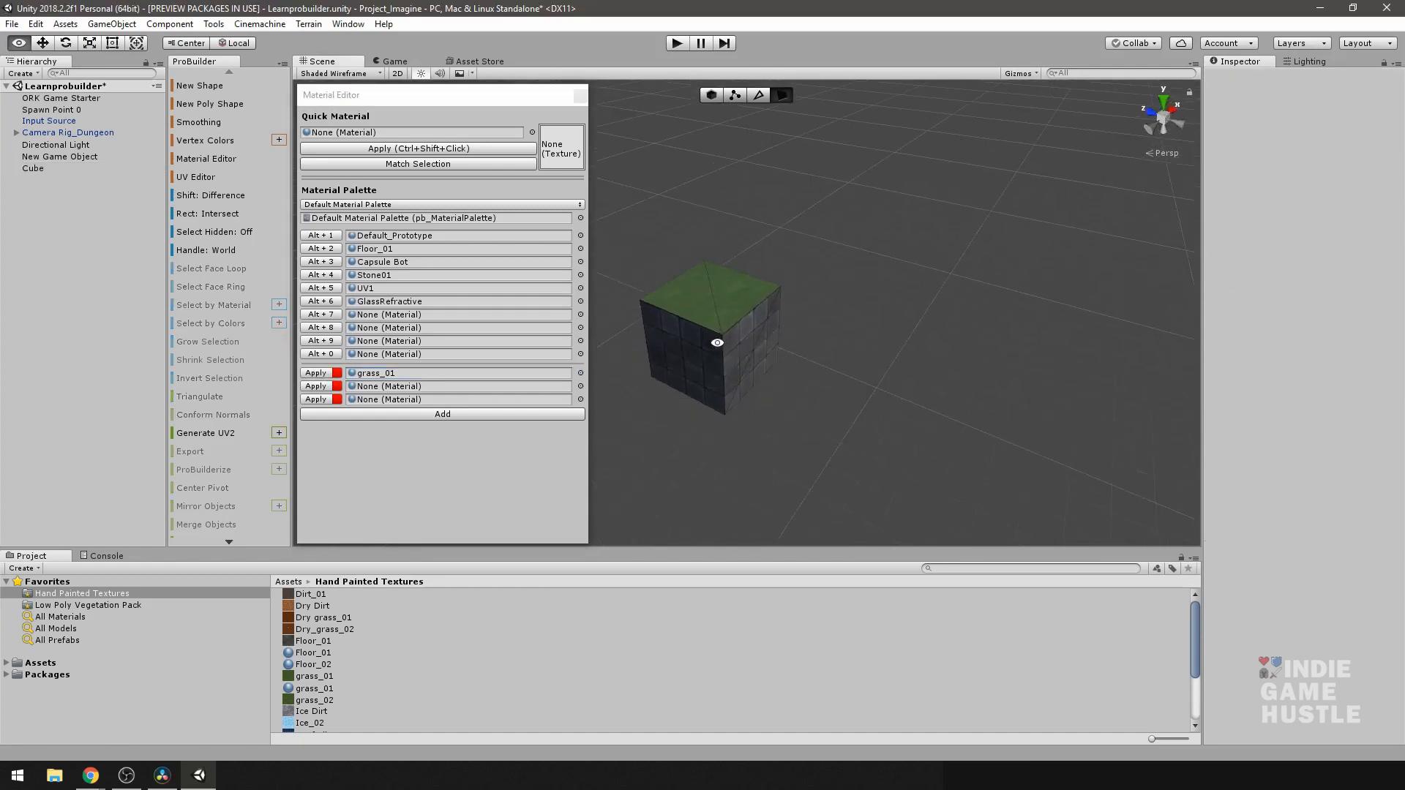
pyautogui.click(717, 336)
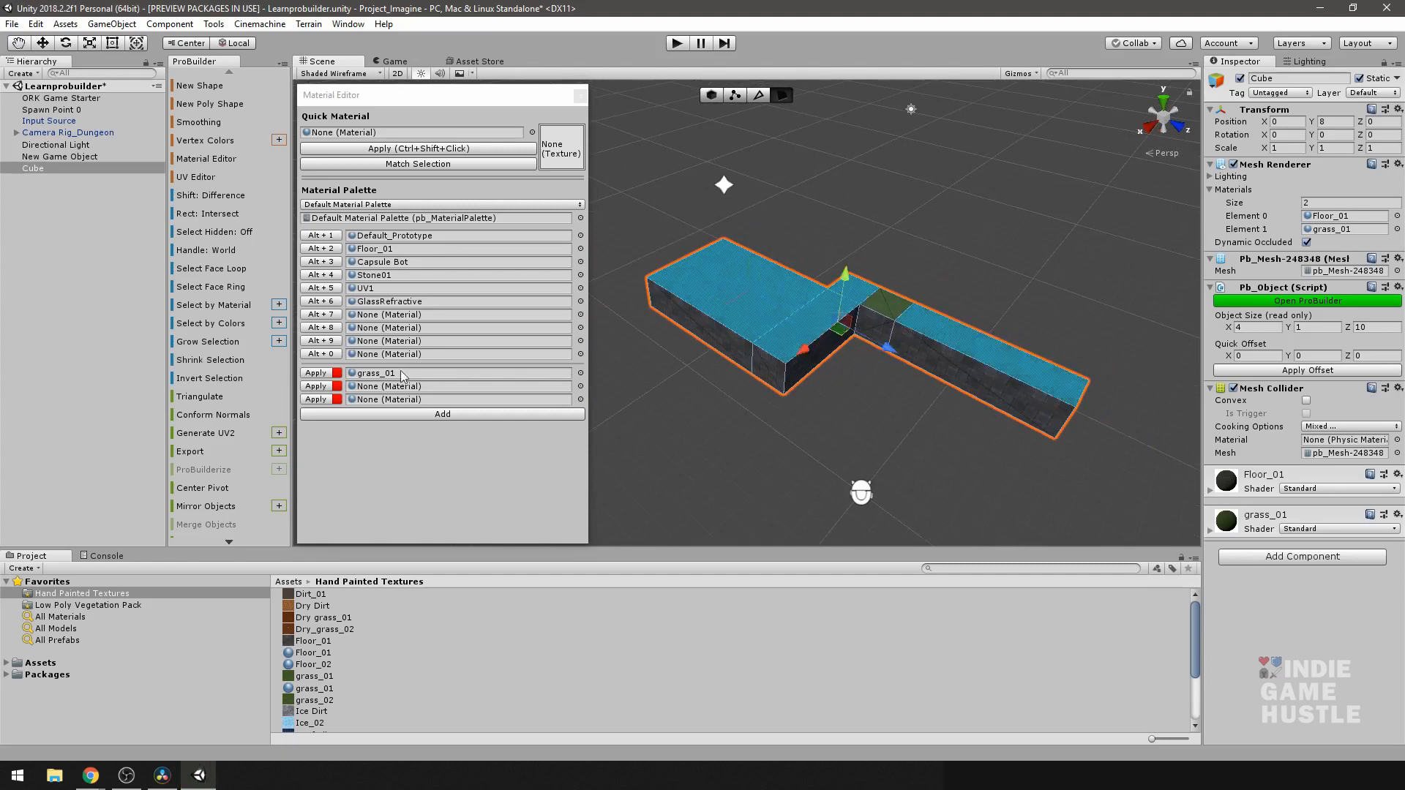
# Apply the grass_01 palette slot to the selected top faces of the jogged platform
pyautogui.click(315, 372)
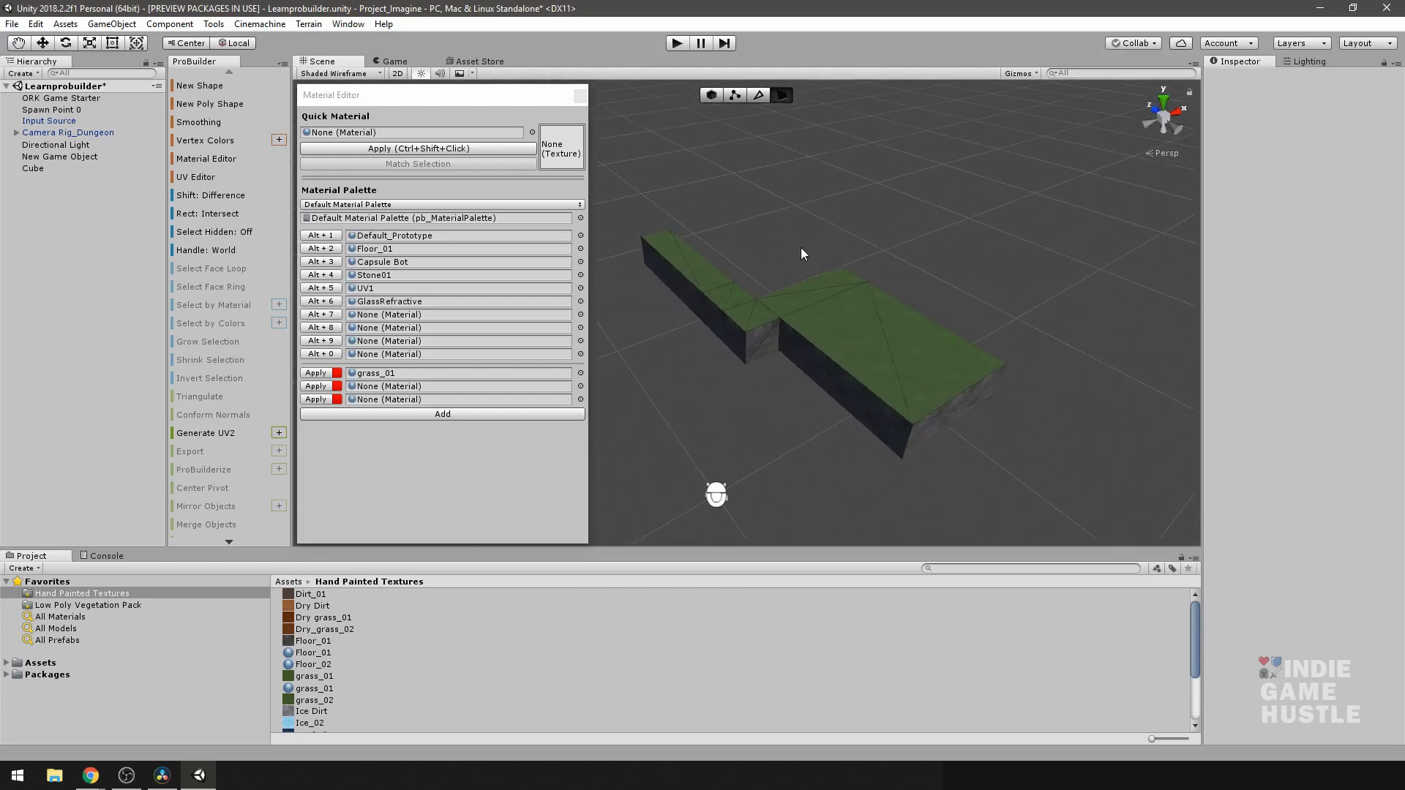
pyautogui.moveTo(799, 290)
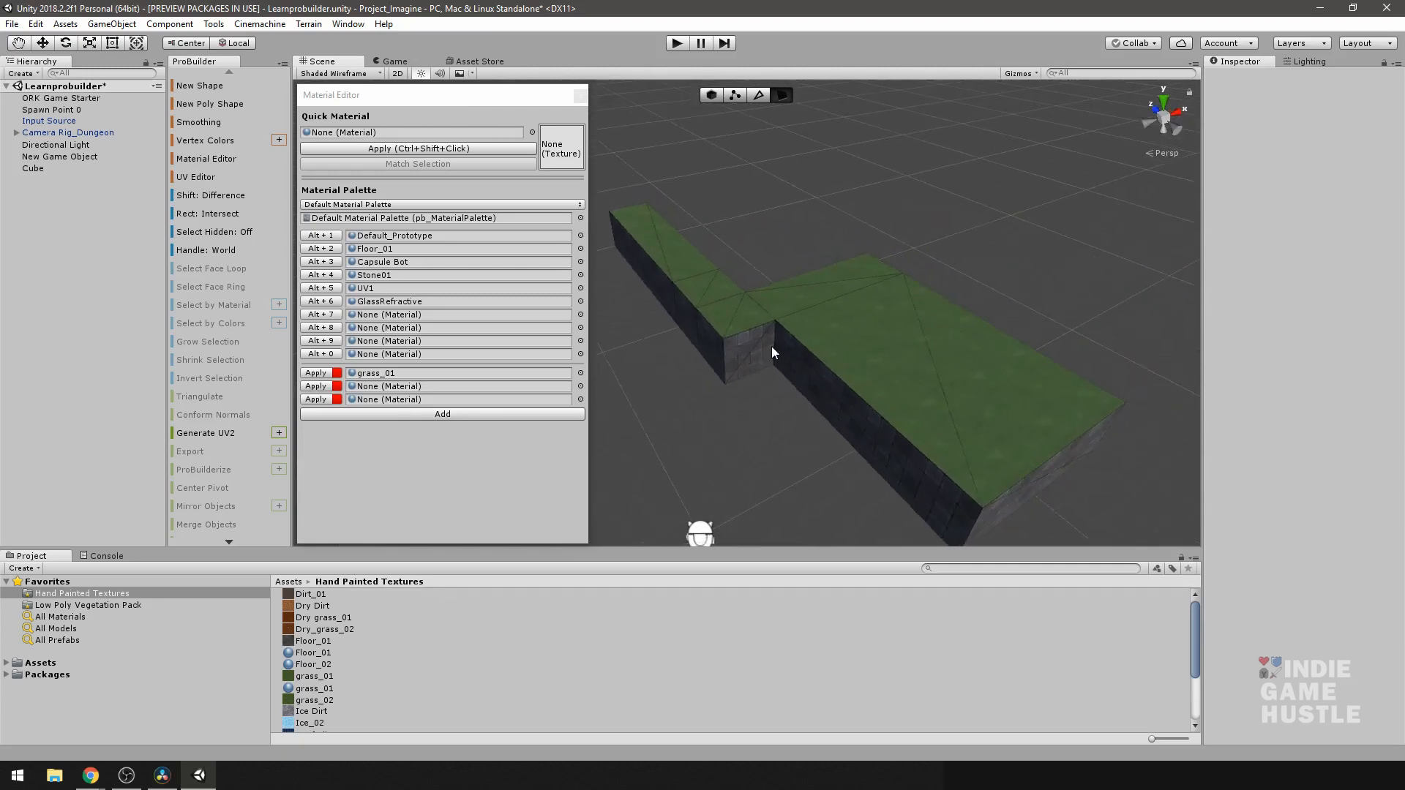
pyautogui.moveTo(775, 350)
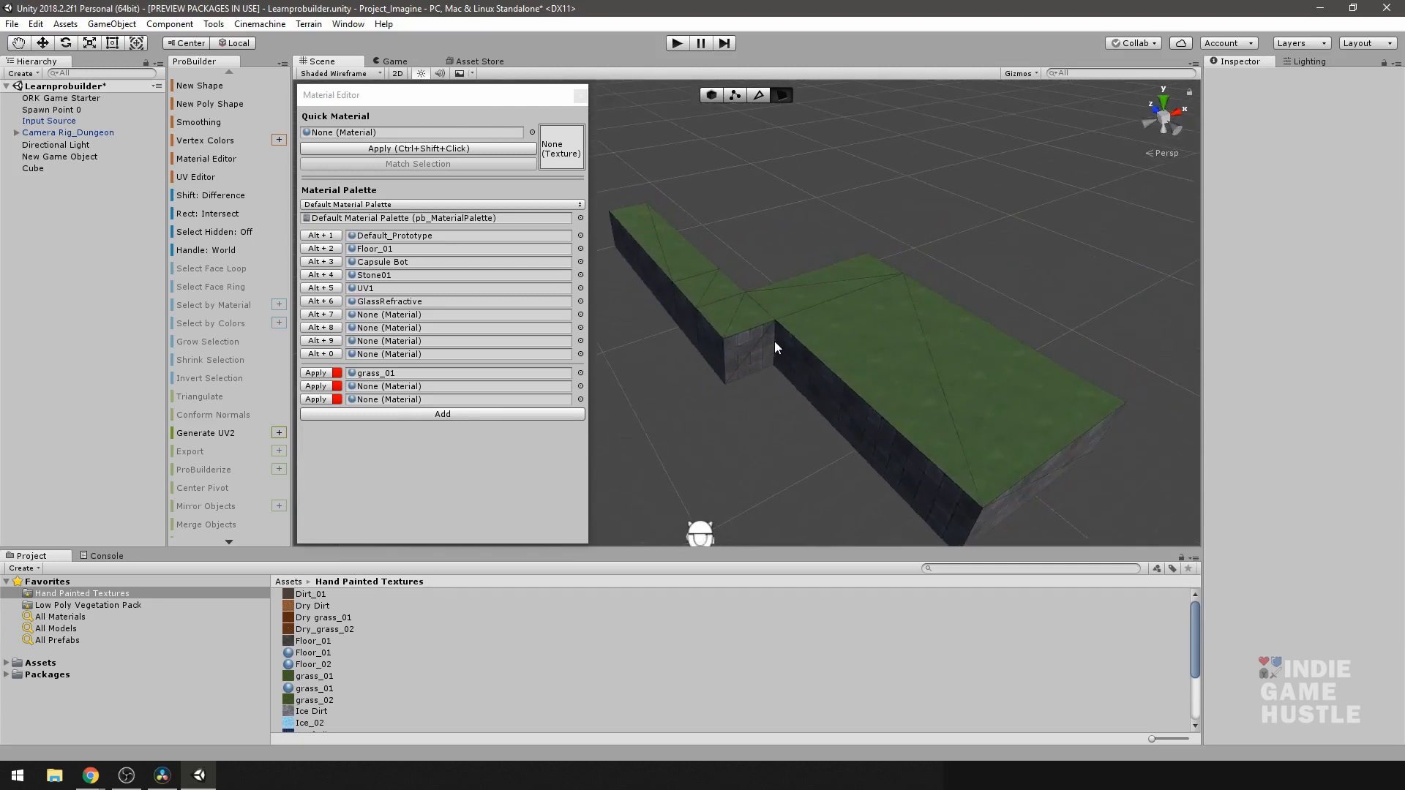